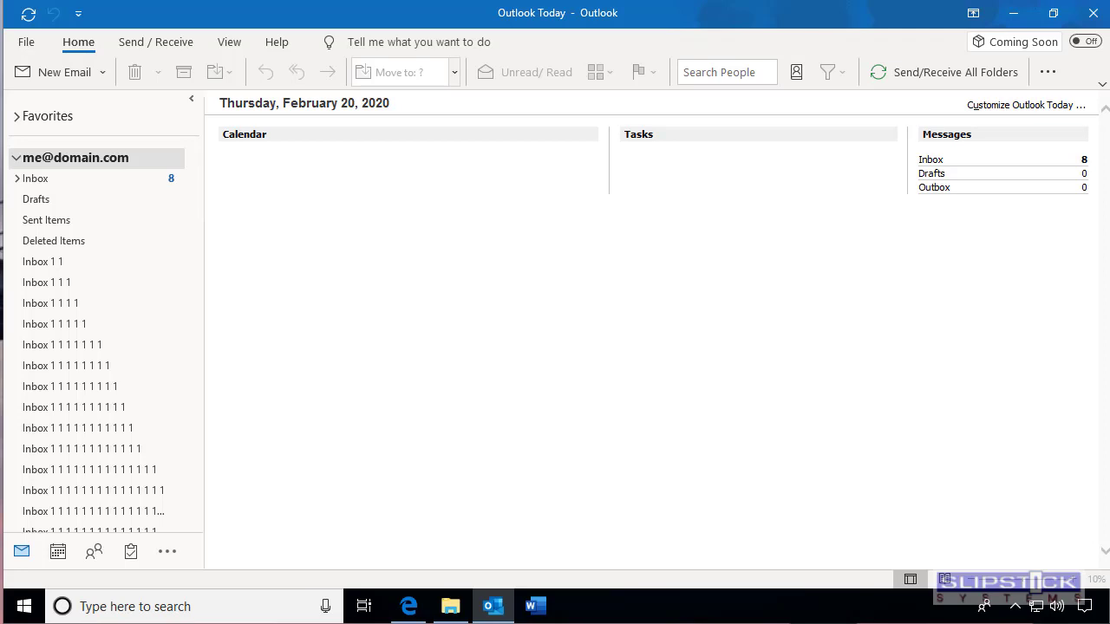
Step: Search the Start menu for 'po' to bring up Windows PowerShell ISE
{"action": "type", "text": "power"}
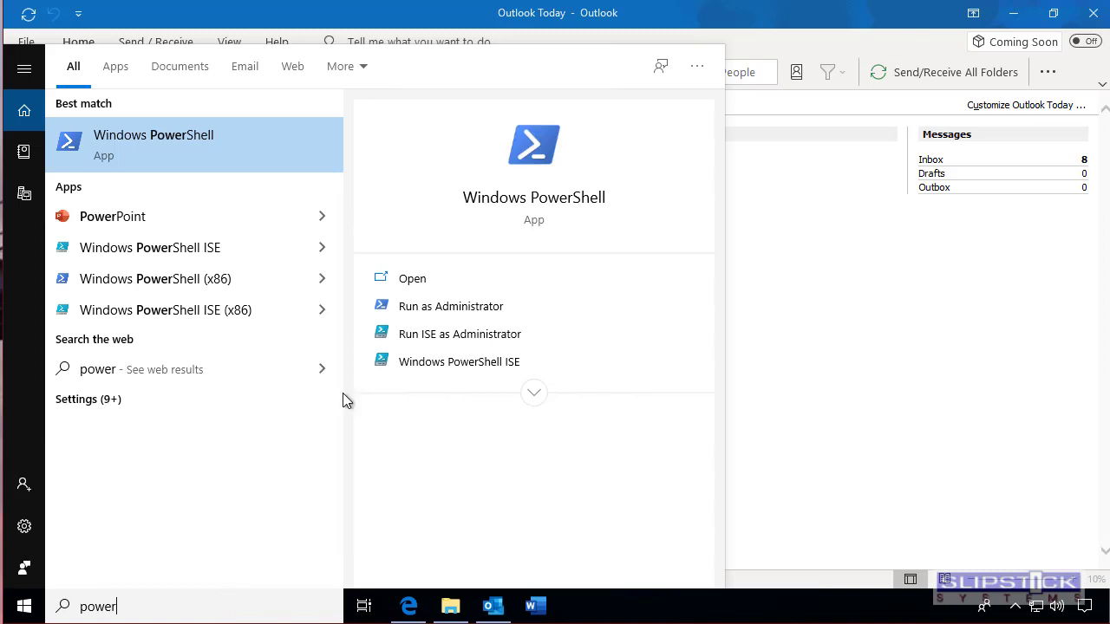
{"action": "mouse_move", "coordinate": [460, 361]}
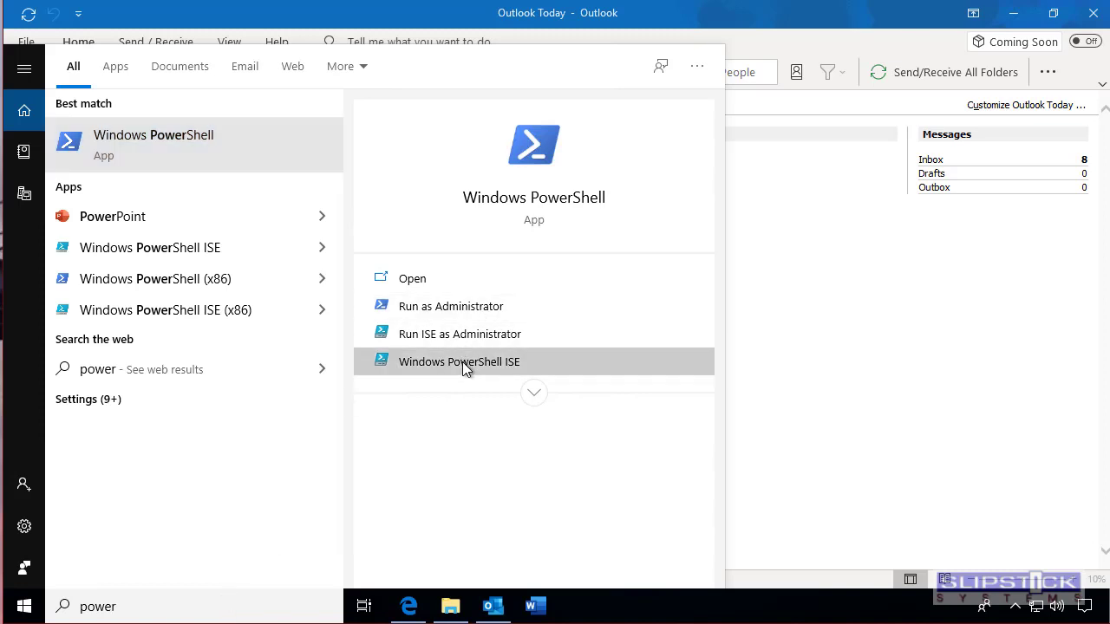
Step: Launch PowerShell ISE as Administrator and focus the empty Untitled1.ps1 script pane
{"action": "left_click", "coordinate": [460, 361]}
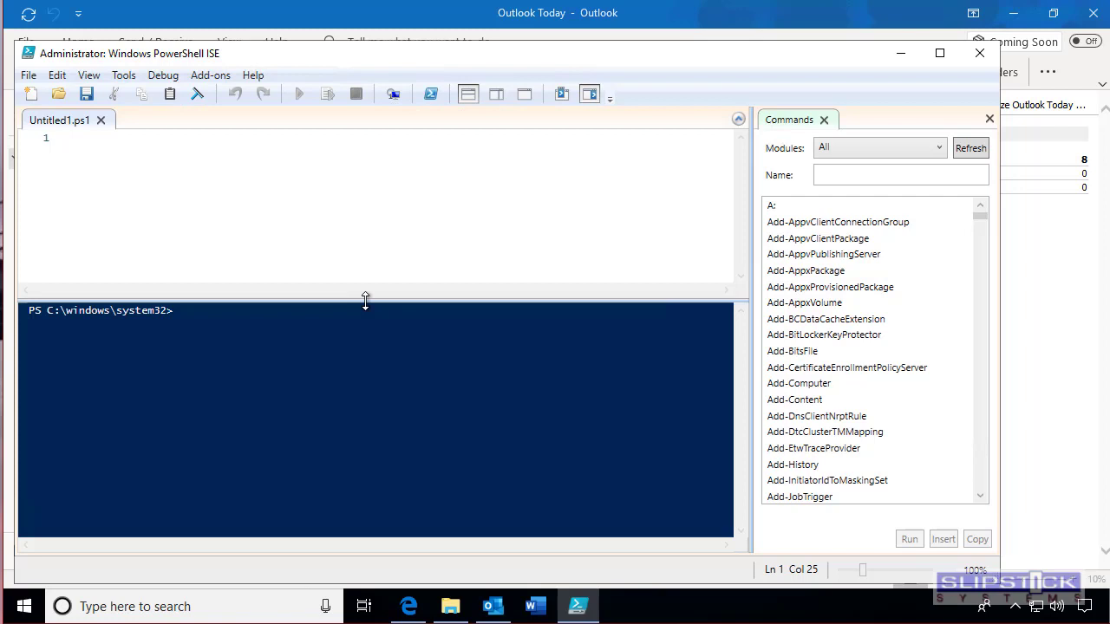
{"action": "left_click", "coordinate": [67, 138]}
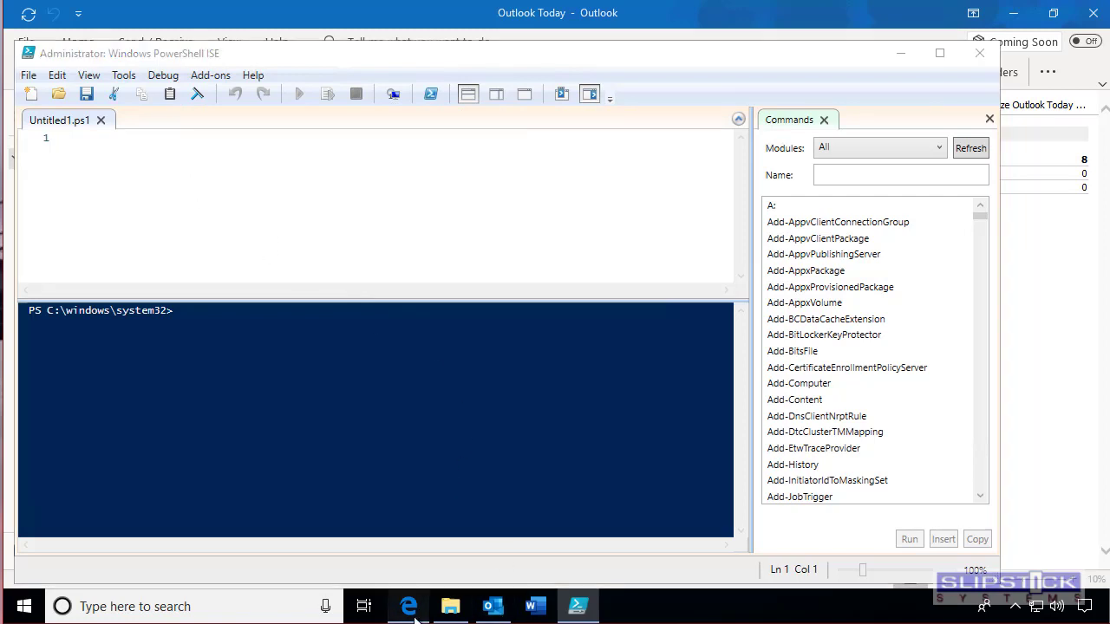
Step: Copy the full Slipstick folder-deletion script from Edge and return to the ISE
{"action": "left_click", "coordinate": [408, 606]}
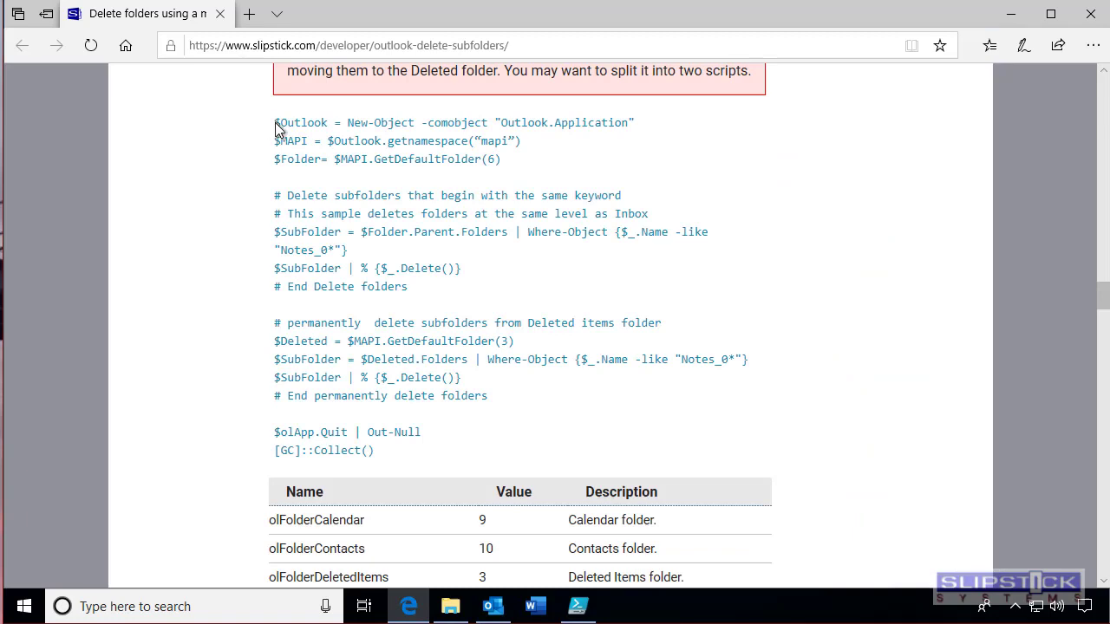
{"action": "left_click_drag", "start_coordinate": [276, 123], "coordinate": [464, 450]}
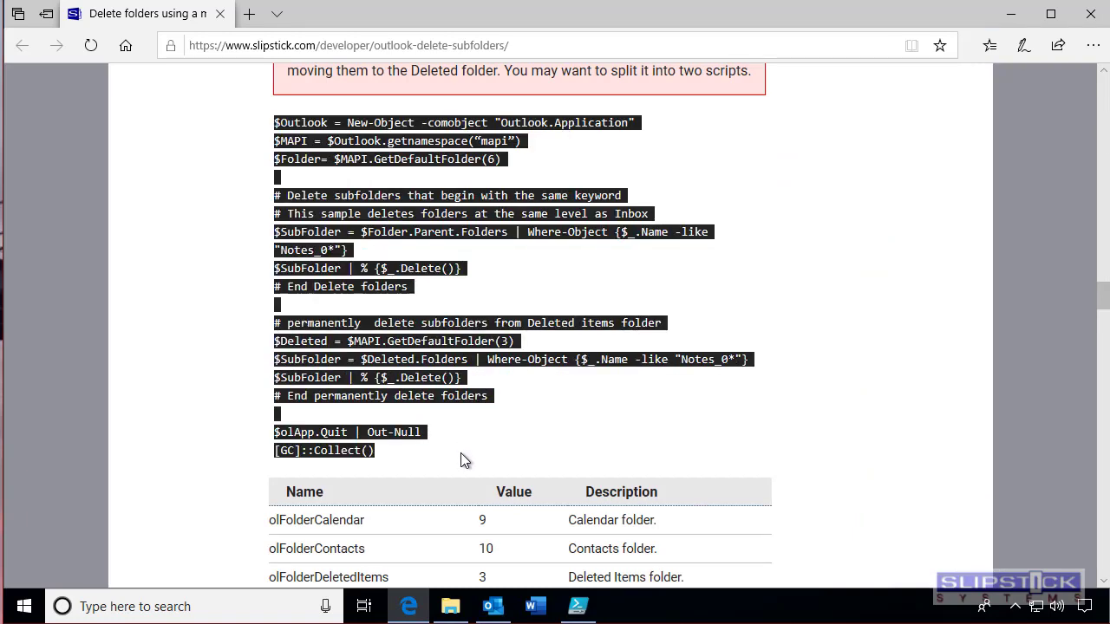
{"action": "mouse_move", "coordinate": [457, 368]}
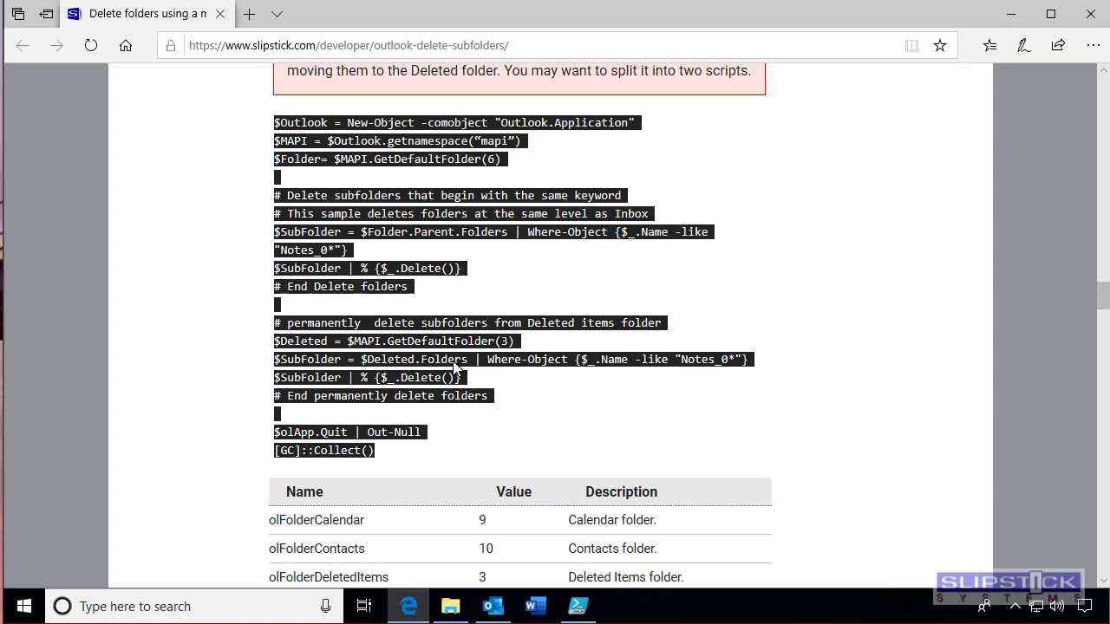
{"action": "right_click", "coordinate": [458, 366]}
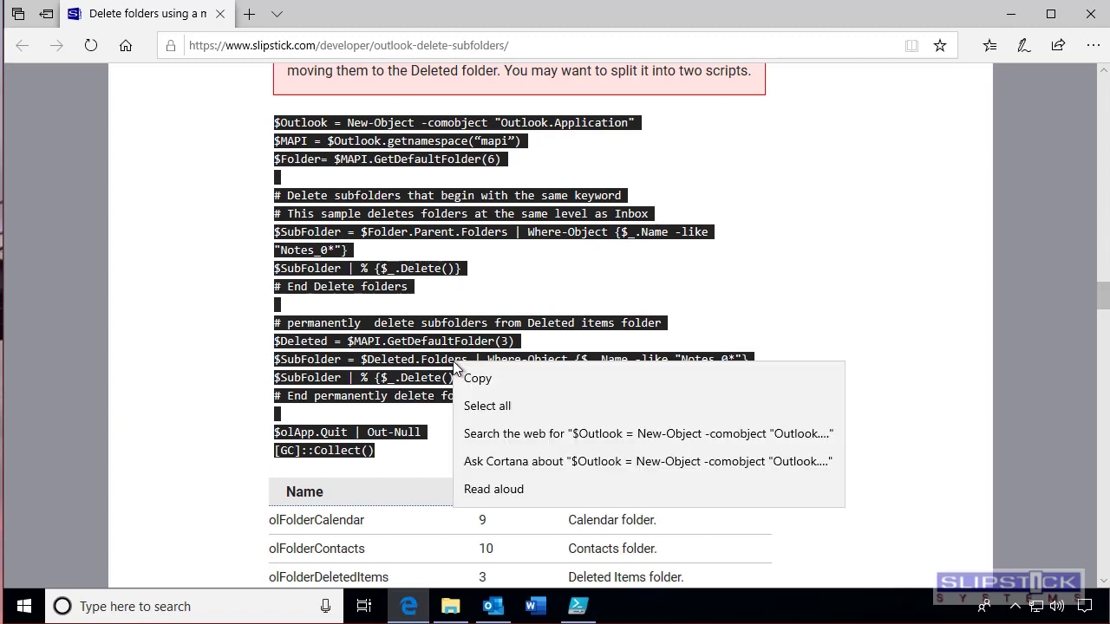
{"action": "left_click", "coordinate": [602, 569]}
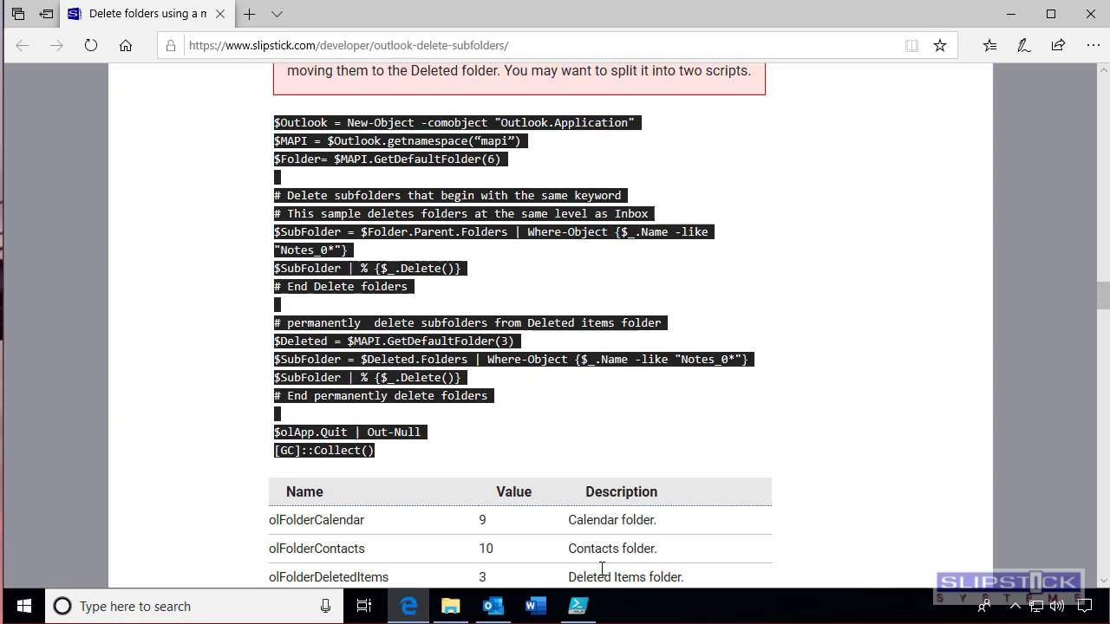
{"action": "left_click", "coordinate": [578, 607]}
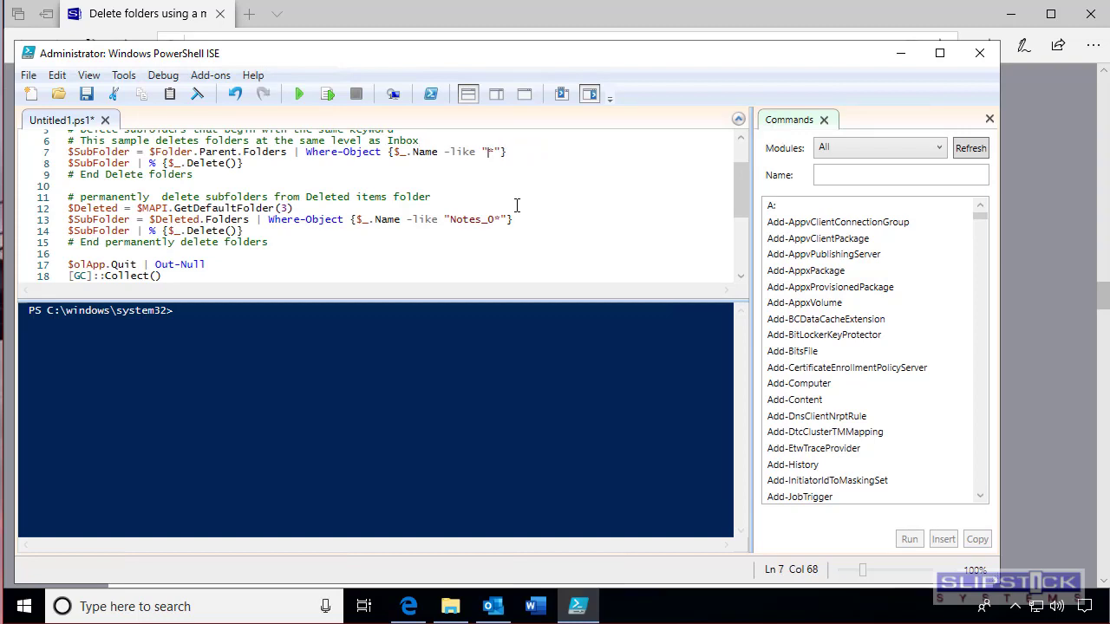
Step: Change the pasted script's Notes_0* name filter to 'Inbox 1*'
{"action": "type", "text": "nbox 1"}
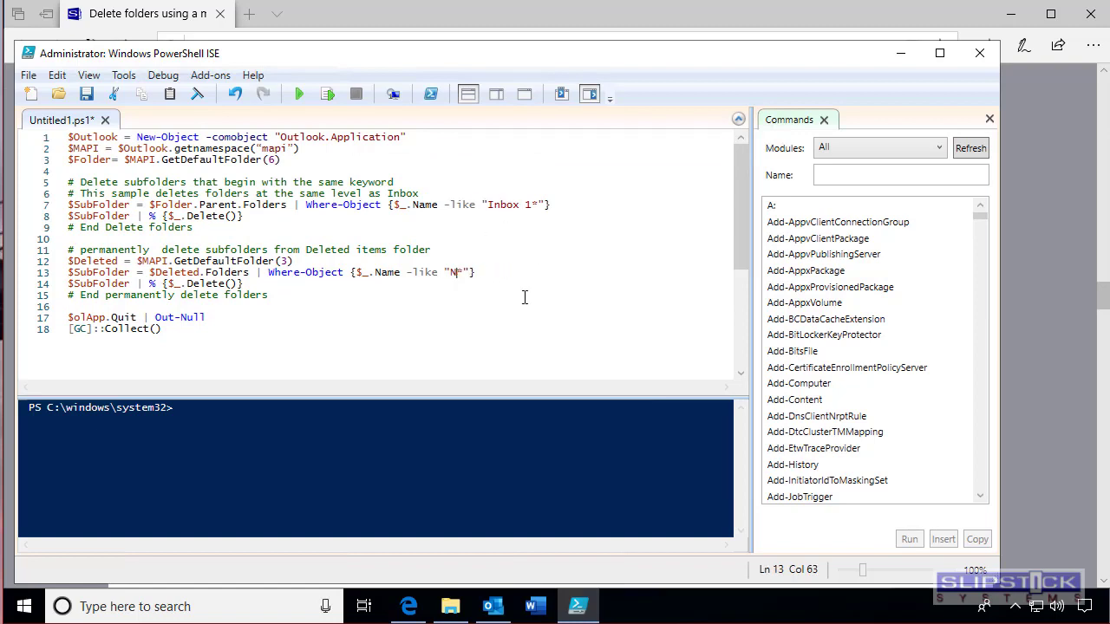
{"action": "type", "text": "Inbox 1"}
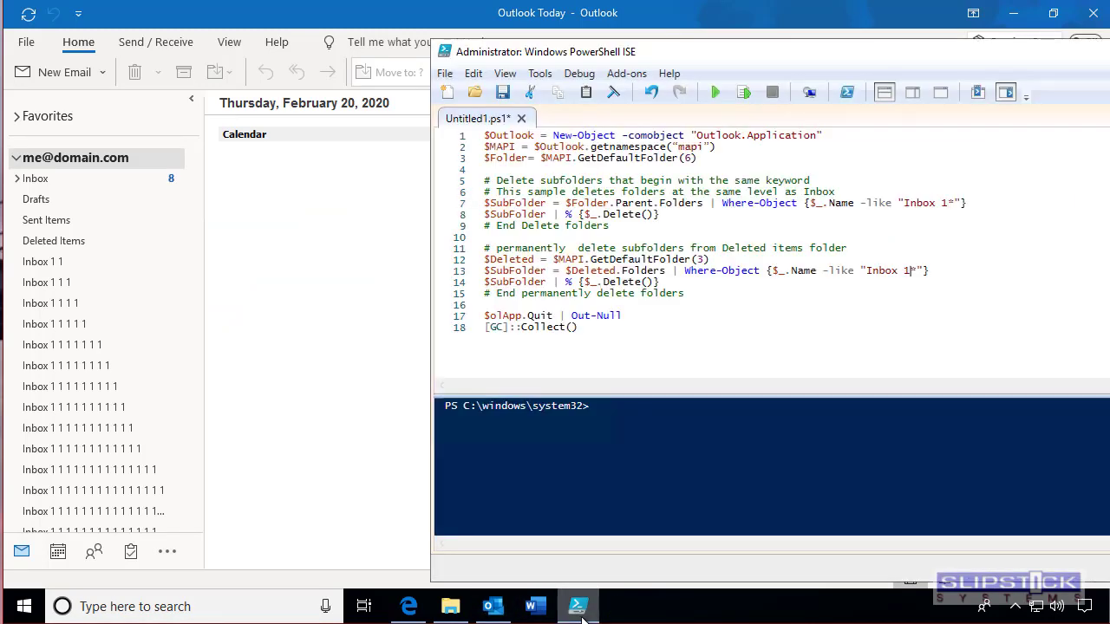
{"action": "mouse_move", "coordinate": [715, 91]}
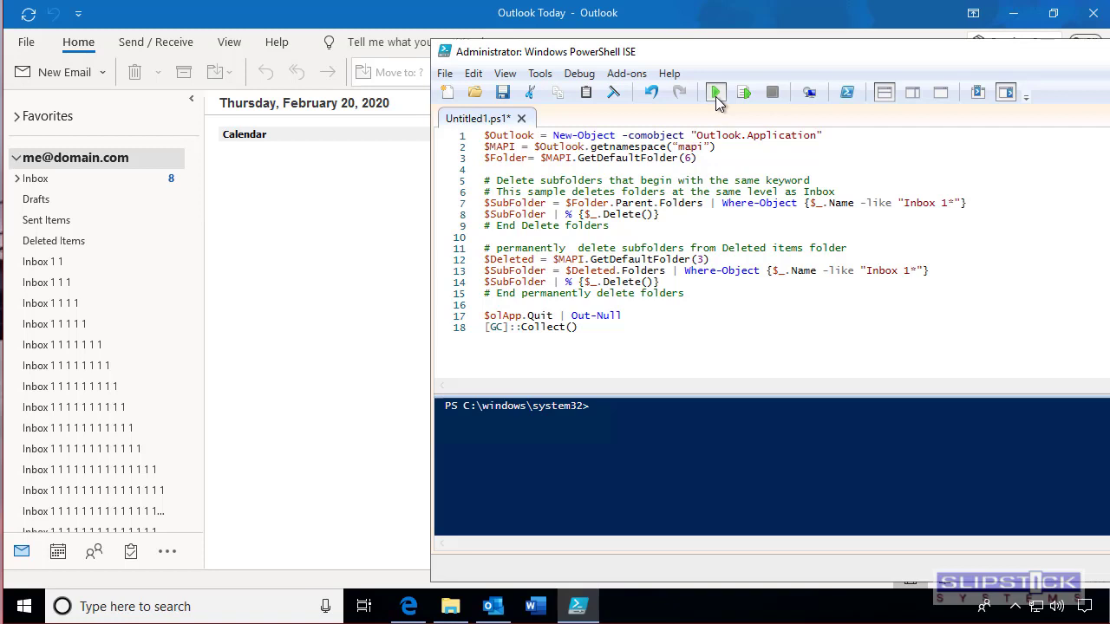
Step: Run the script, check Outlook's Inbox 1 folders, and select 'Parent' on line 7
{"action": "left_click", "coordinate": [715, 92]}
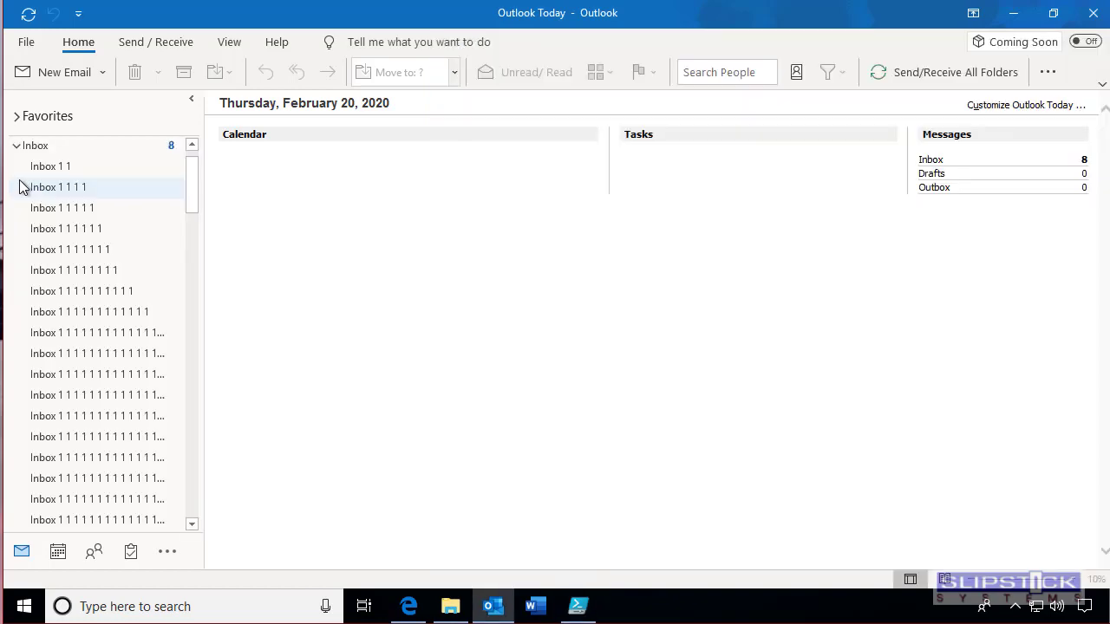
{"action": "left_click", "coordinate": [578, 606]}
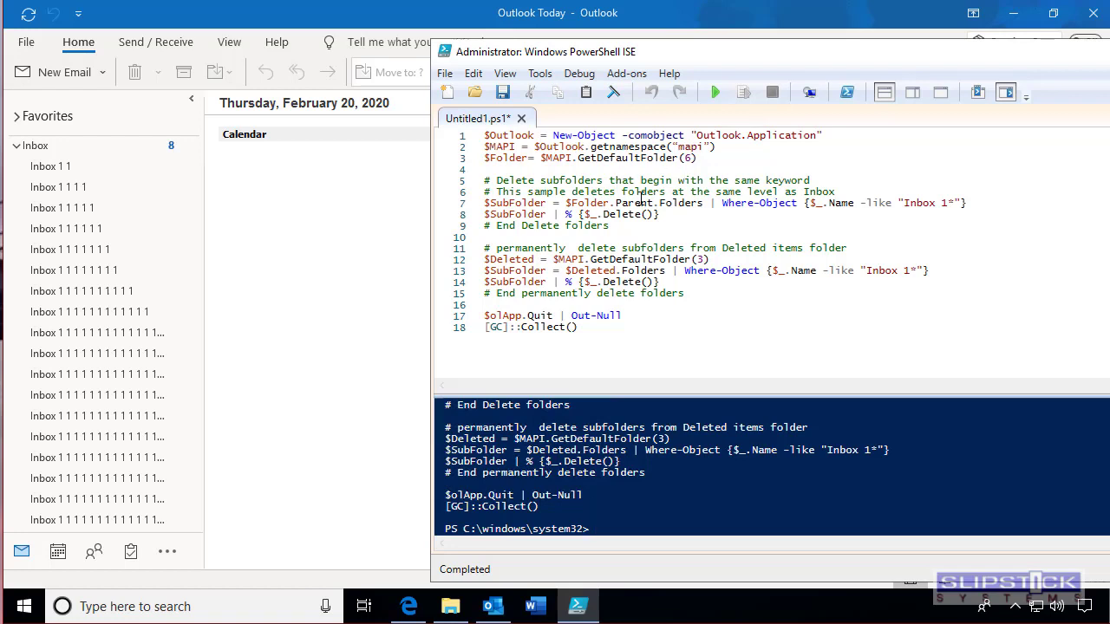
{"action": "double_click", "coordinate": [633, 203]}
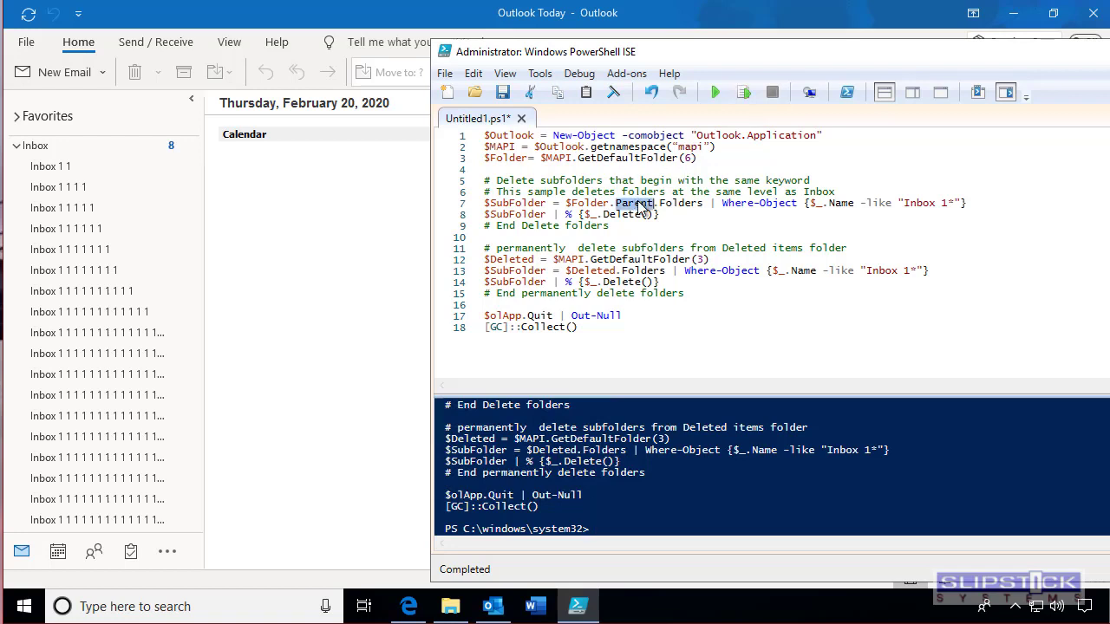